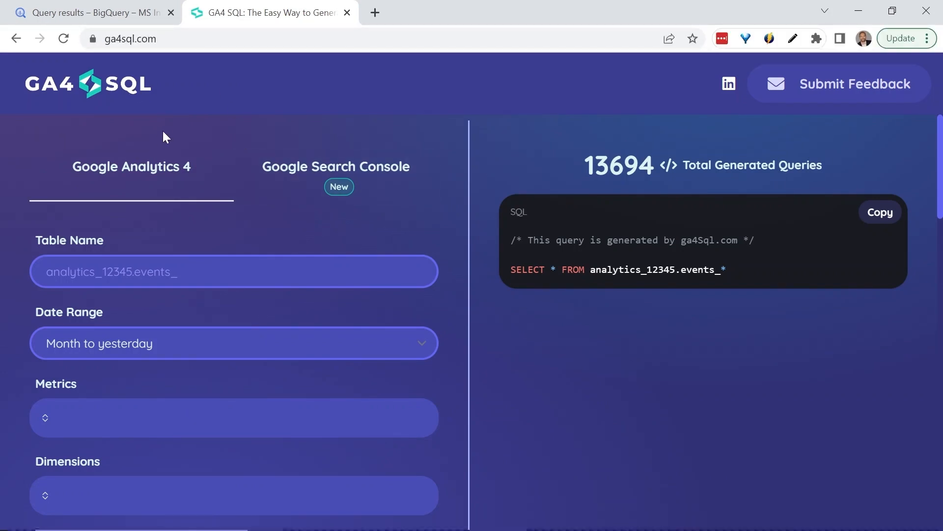
{"action": "mouse_move", "coordinate": [144, 99]}
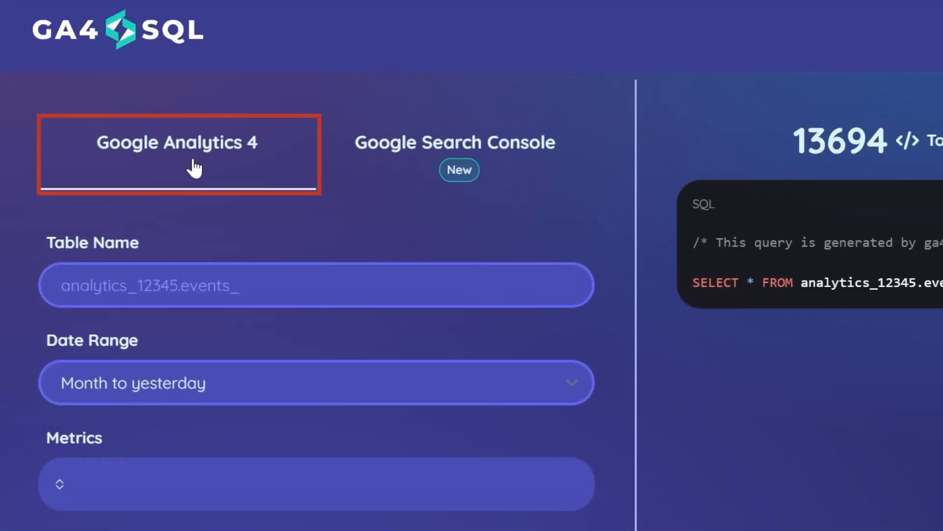
Expand Filters and Sort by, set a custom 05/28/2023–06/03/2023 range, and add Sessions.
{"action": "scroll", "scroll_direction": "down", "scroll_amount": 3}
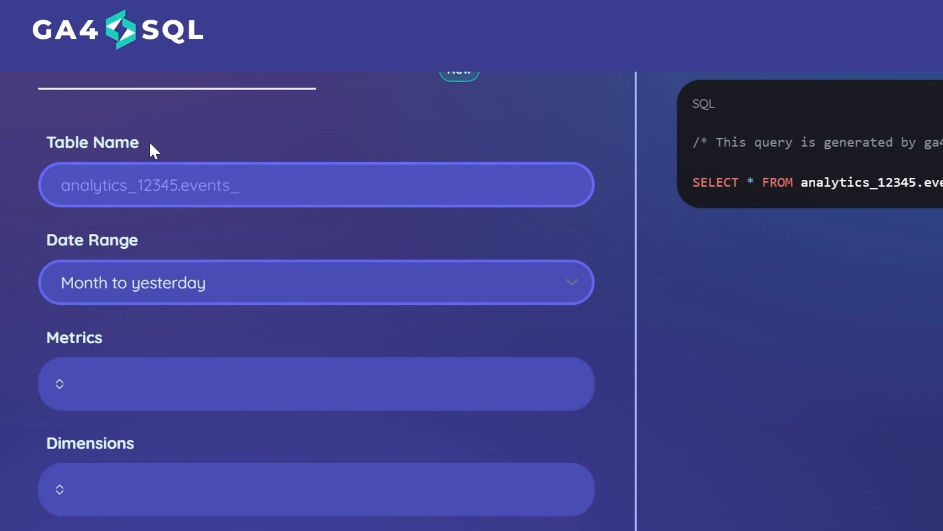
{"action": "left_click", "coordinate": [314, 282]}
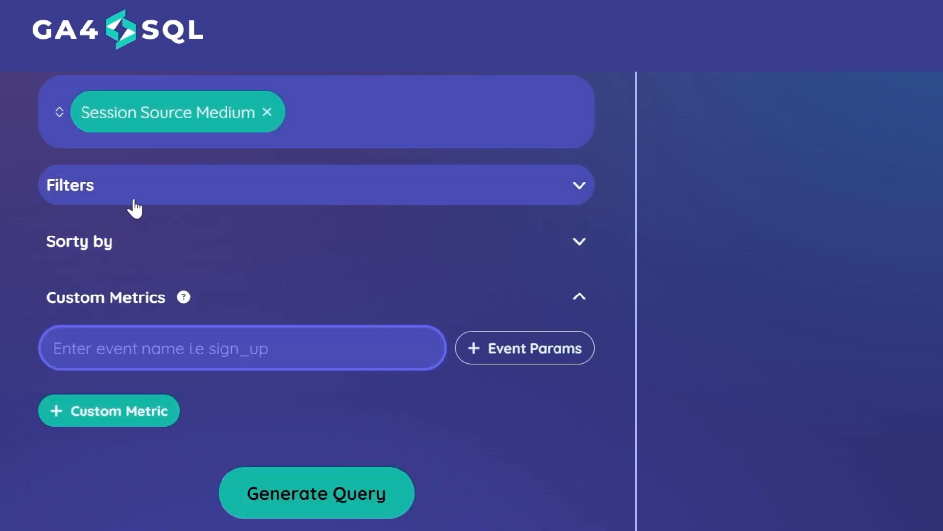
{"action": "left_click", "coordinate": [313, 185]}
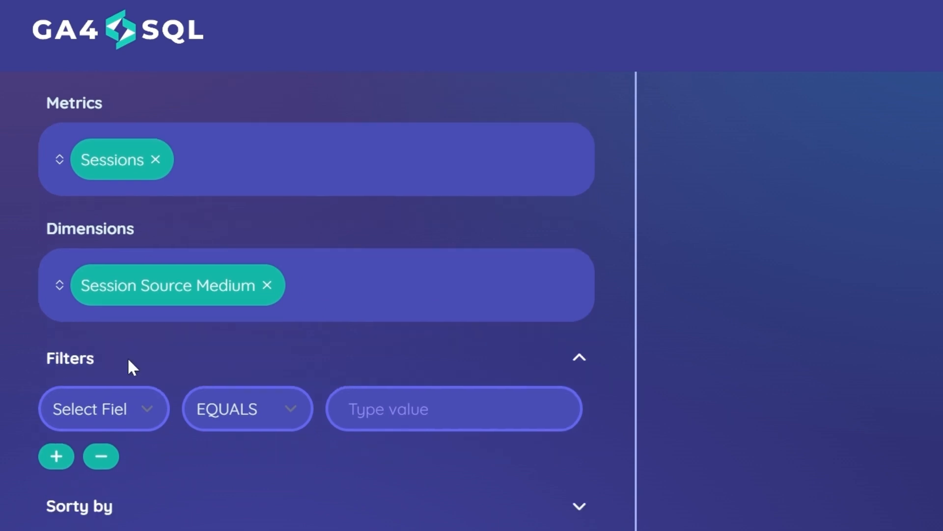
{"action": "scroll", "scroll_direction": "down", "scroll_amount": 3}
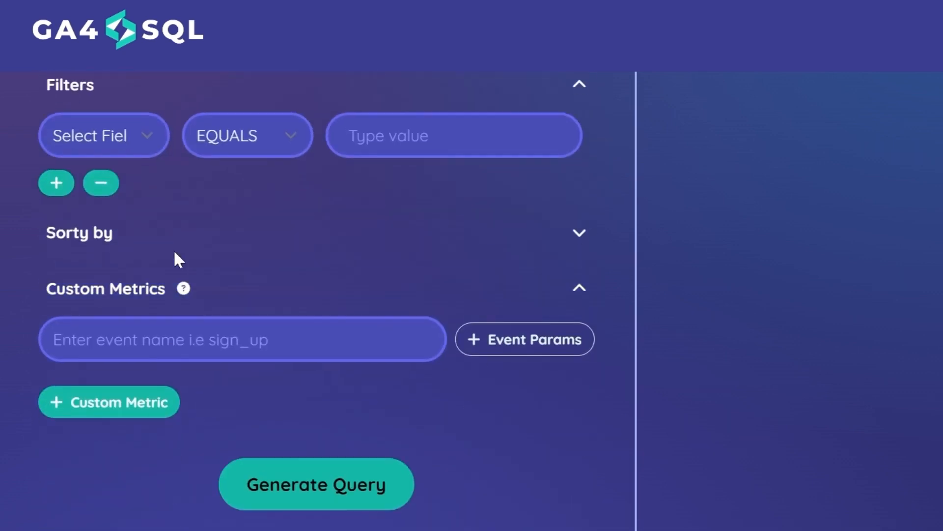
{"action": "left_click", "coordinate": [577, 233]}
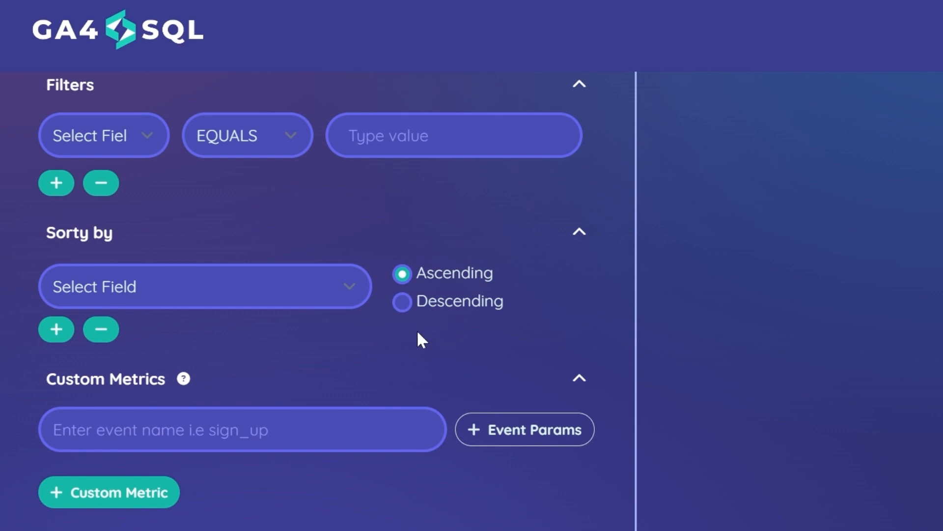
{"action": "scroll", "scroll_direction": "down", "scroll_amount": 3}
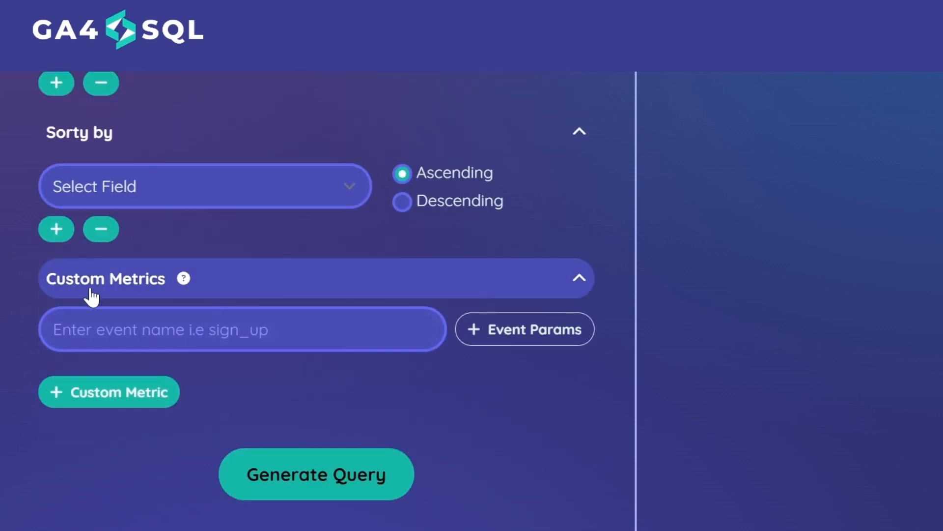
{"action": "left_click", "coordinate": [241, 329]}
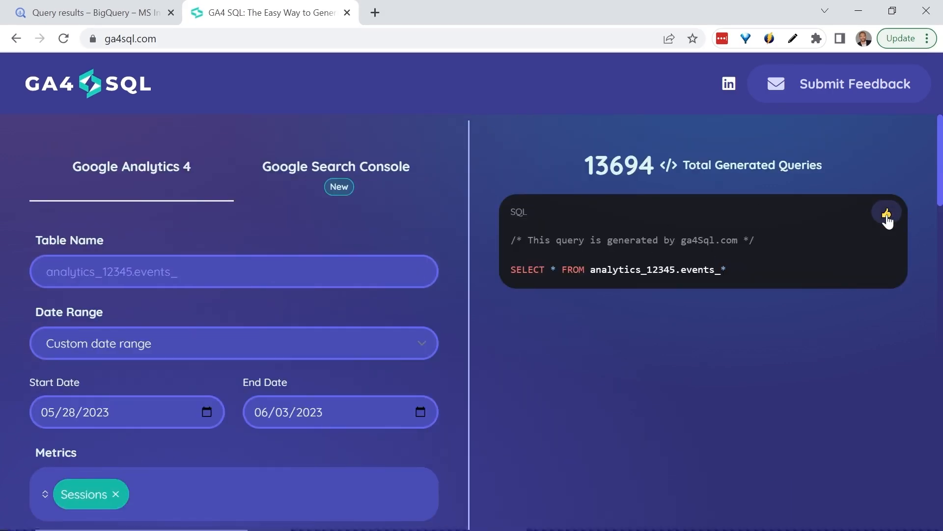
Copy the generated SQL and paste it into BigQuery's Untitled 3 query editor.
{"action": "left_click", "coordinate": [93, 13]}
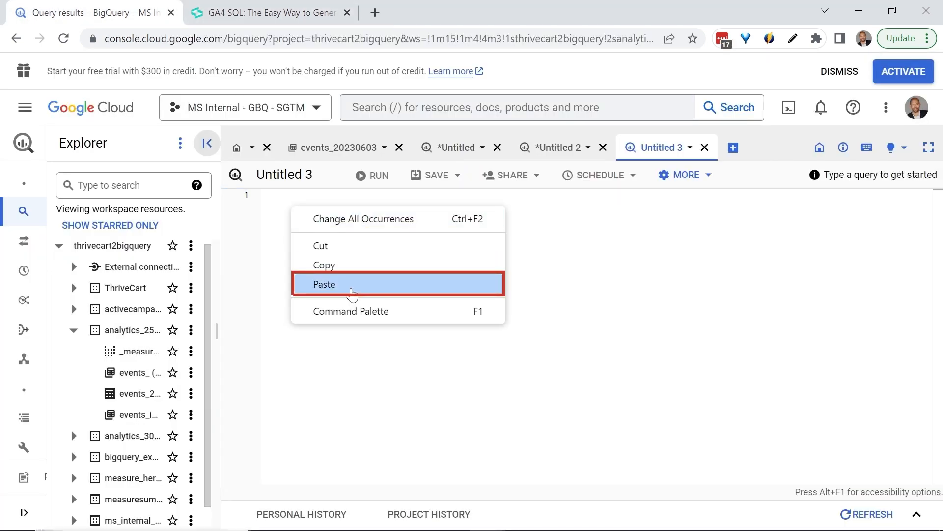
{"action": "left_click", "coordinate": [267, 12]}
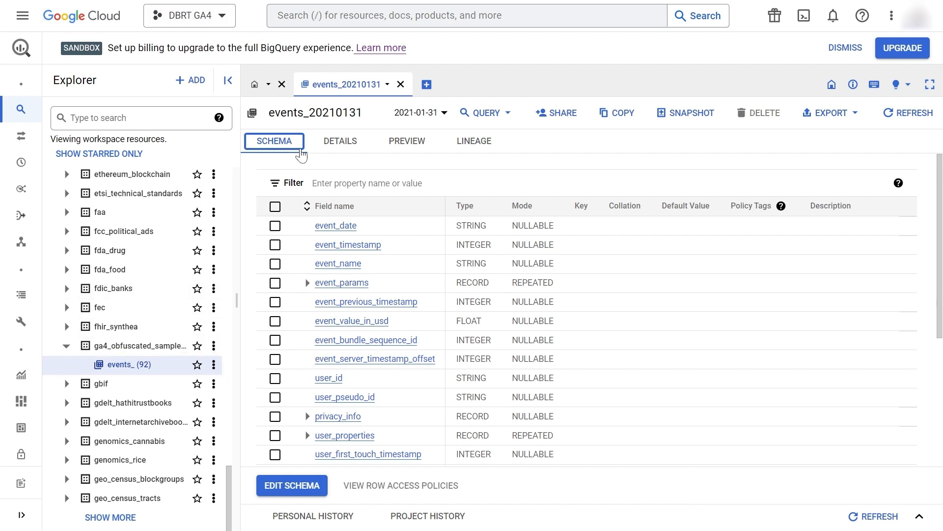
Paste the events_ table ID from BigQuery's Details tab into GA4SQL's Table Name field.
{"action": "left_click", "coordinate": [339, 141]}
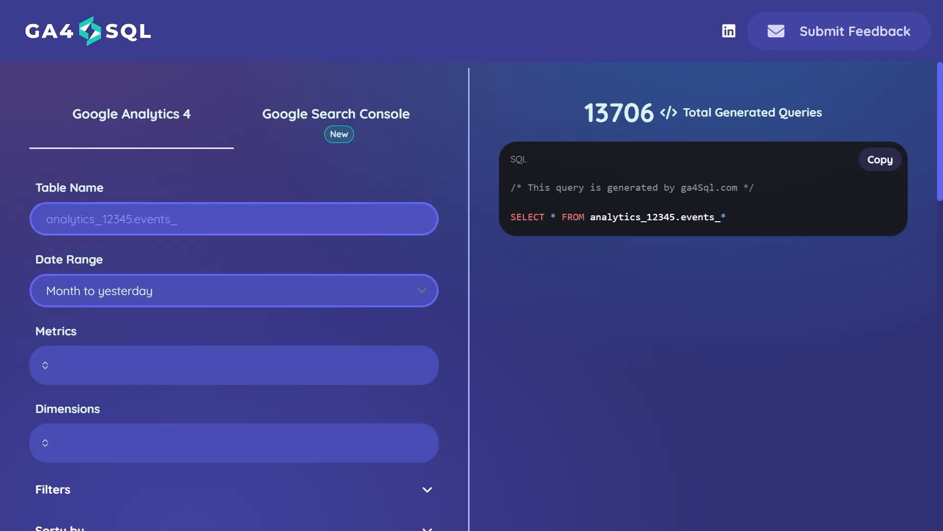
{"action": "right_click", "coordinate": [234, 218]}
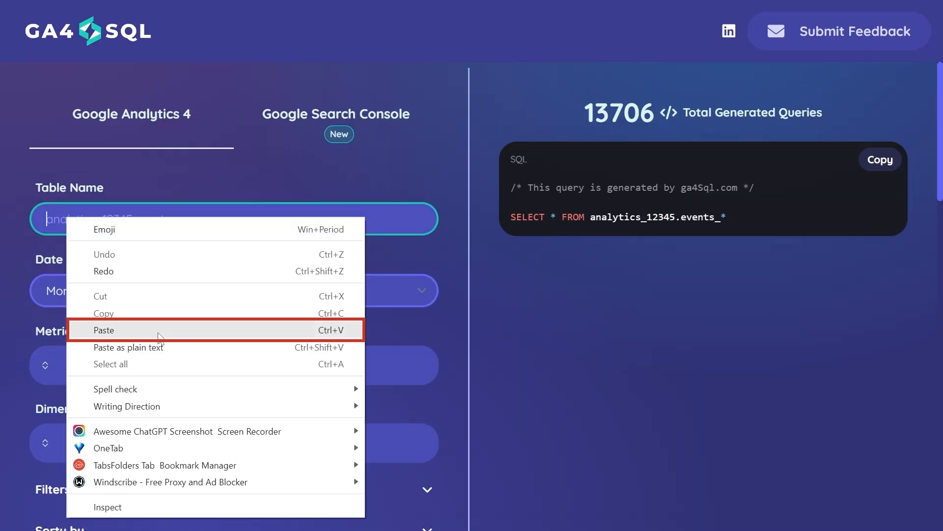
{"action": "left_click", "coordinate": [104, 329]}
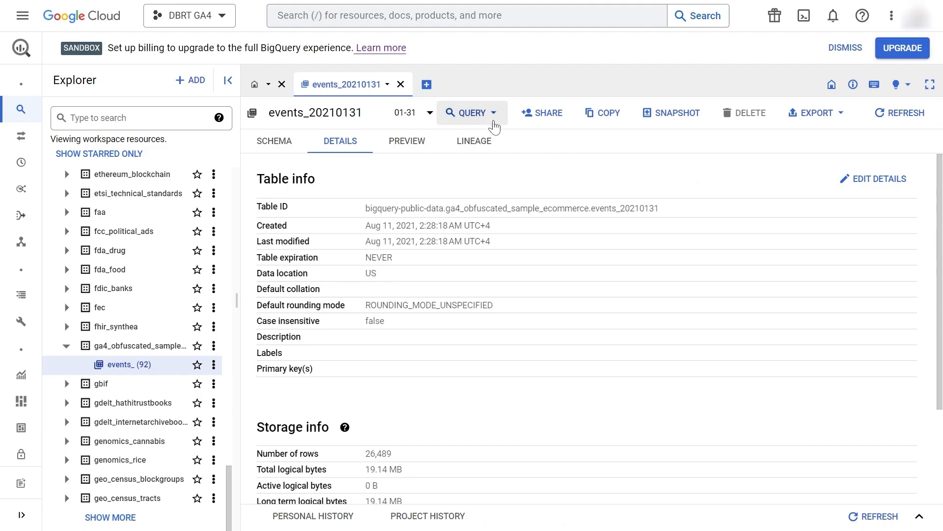
{"action": "left_click", "coordinate": [412, 112]}
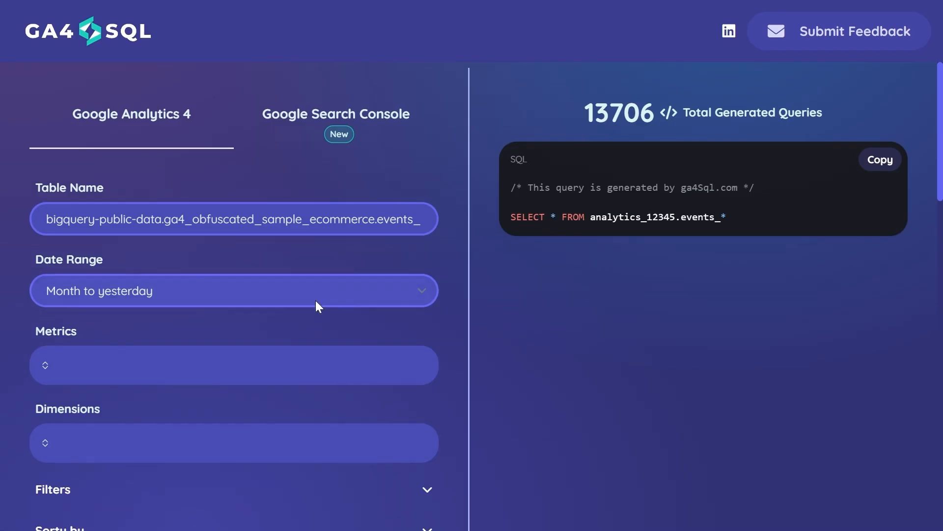
Switch the report to a custom date range, 12/01/2020 to 01/30/2021.
{"action": "left_click", "coordinate": [233, 290]}
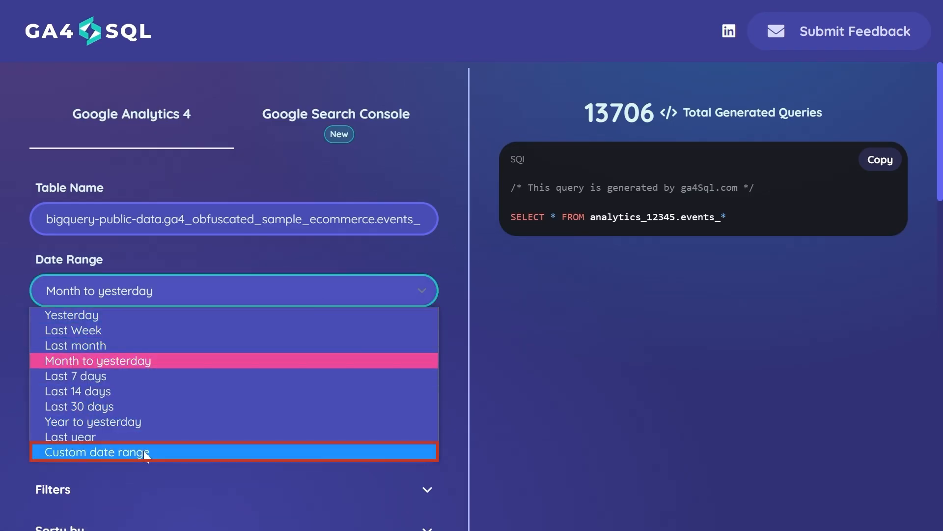
{"action": "left_click", "coordinate": [98, 452]}
{"action": "type", "text": "01/30/2021"}
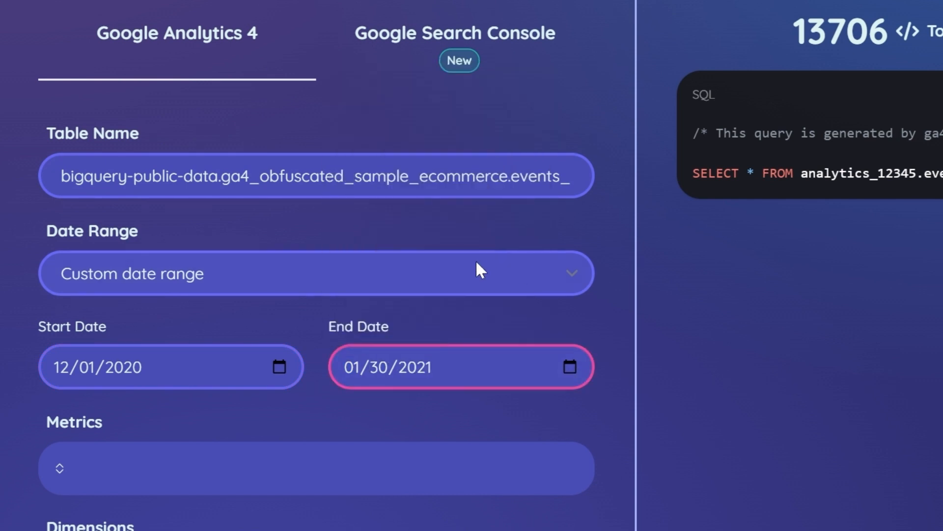
{"action": "scroll", "scroll_direction": "down", "scroll_amount": 3}
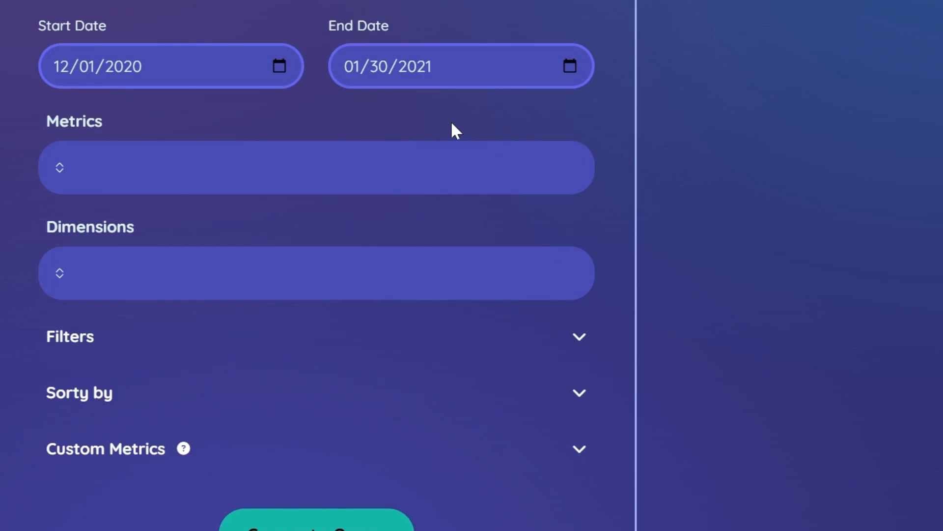
{"action": "mouse_move", "coordinate": [358, 139]}
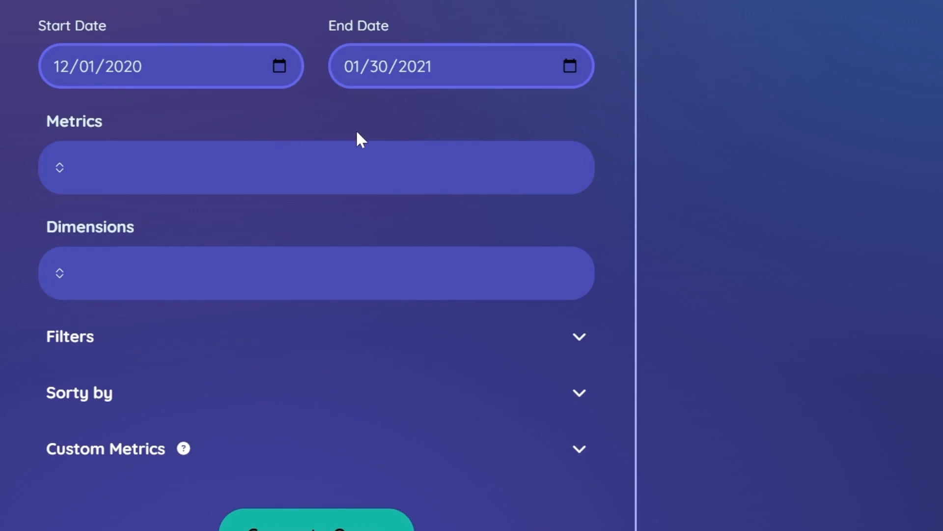
{"action": "mouse_move", "coordinate": [328, 121]}
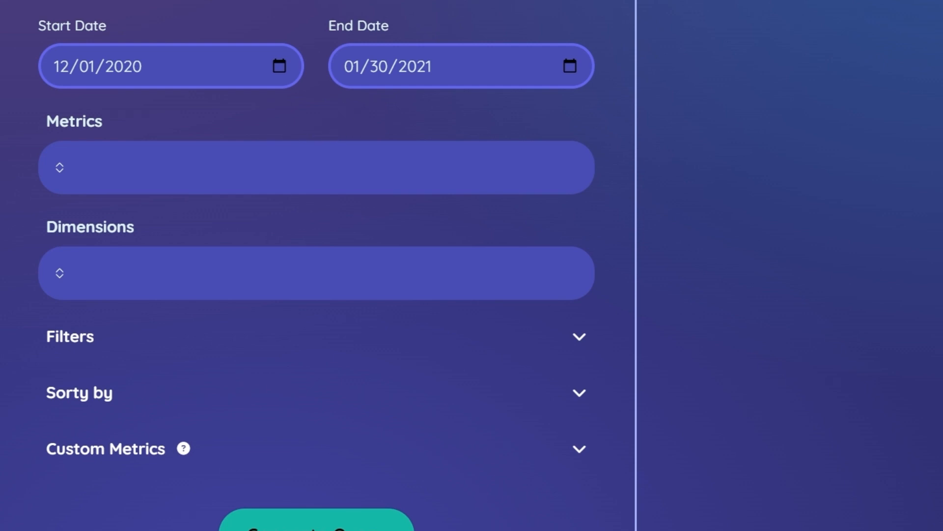
Add Sessions as metric and Event Name as dimension, then generate the query.
{"action": "left_click", "coordinate": [316, 167]}
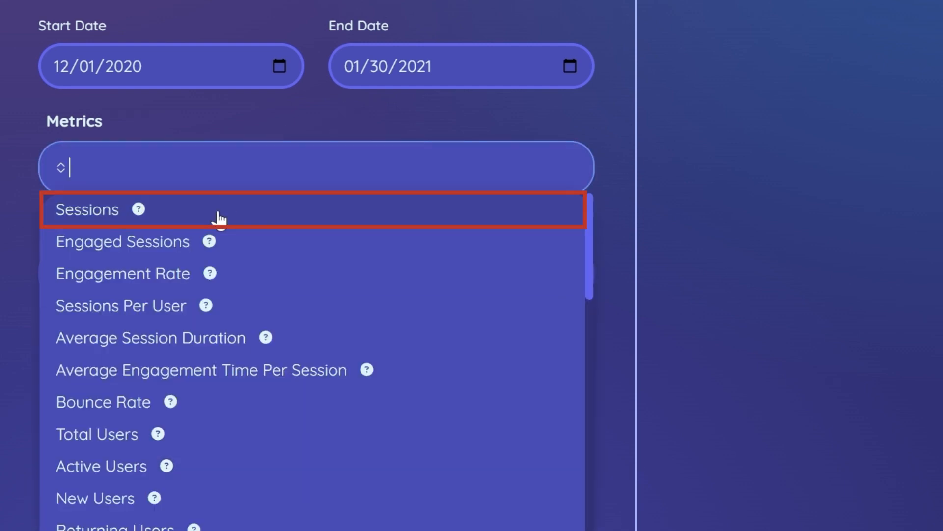
{"action": "left_click", "coordinate": [86, 210]}
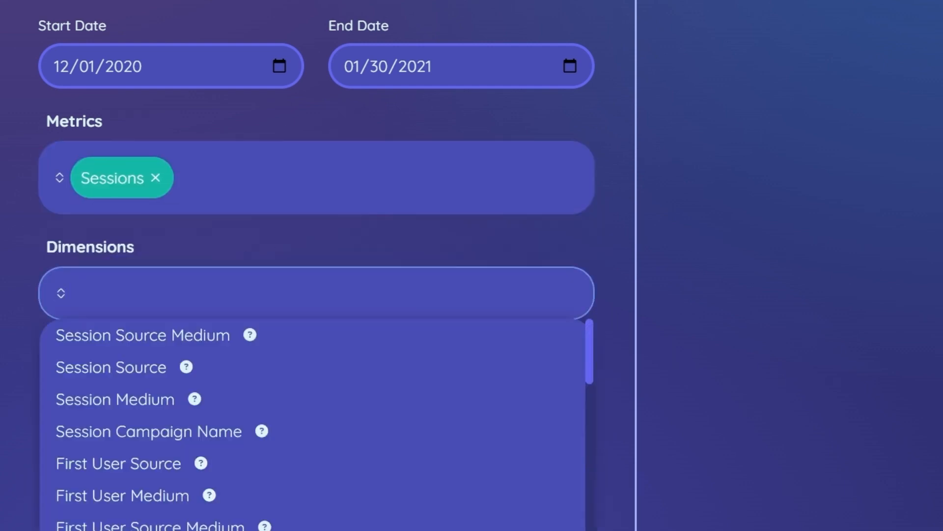
{"action": "type", "text": "EV"}
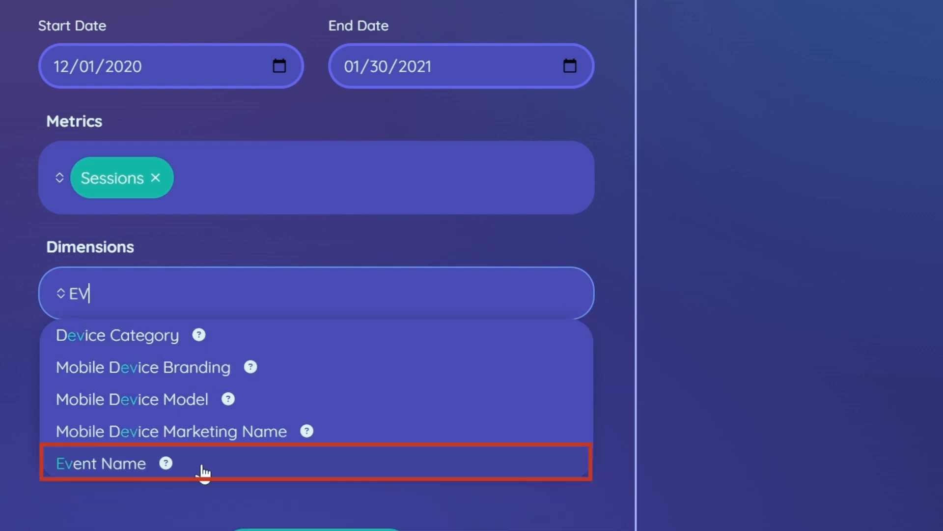
{"action": "left_click", "coordinate": [101, 463]}
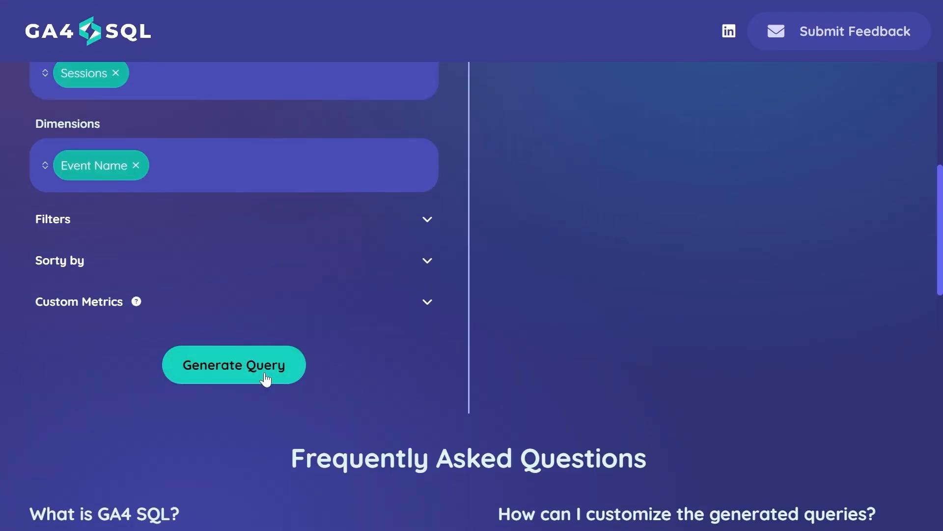
{"action": "left_click", "coordinate": [233, 364]}
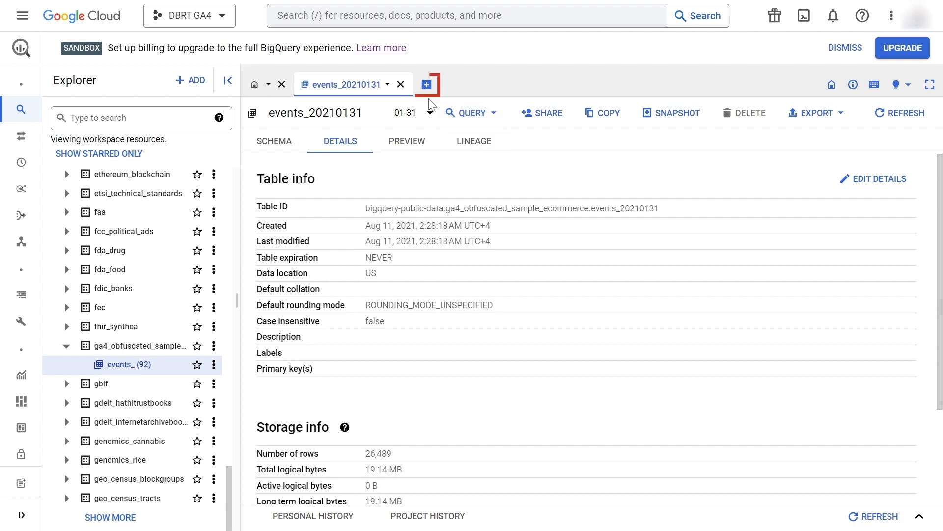
Run the Sessions-by-Event-Name SQL in a new BigQuery query tab.
{"action": "left_click", "coordinate": [426, 84]}
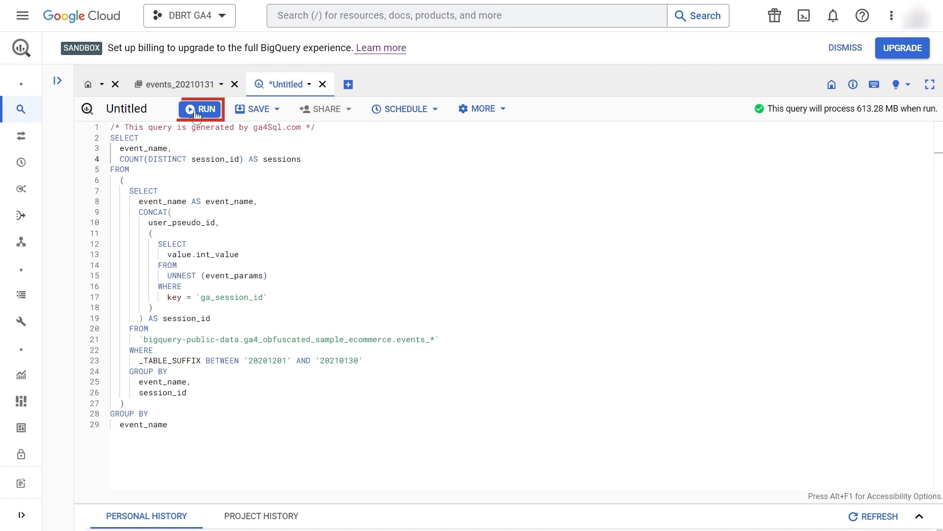
{"action": "left_click", "coordinate": [201, 109]}
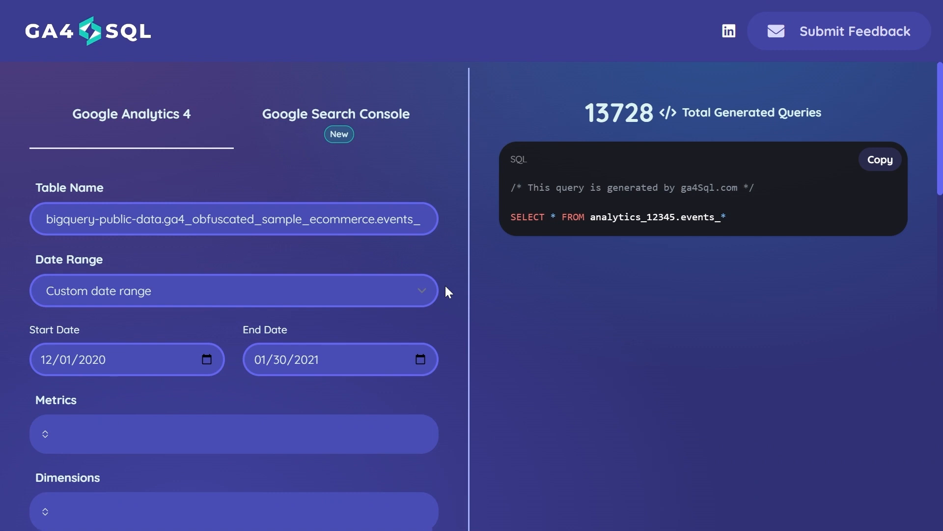
Add Sessions, the next metric, and Screen Page Views to the Metrics field.
{"action": "scroll", "scroll_direction": "down", "scroll_amount": 3}
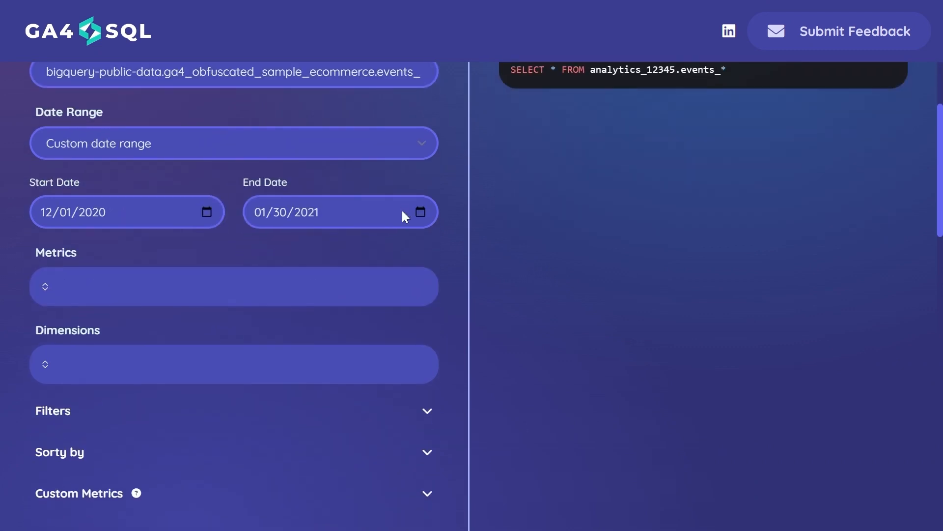
{"action": "scroll", "scroll_direction": "down", "scroll_amount": 3}
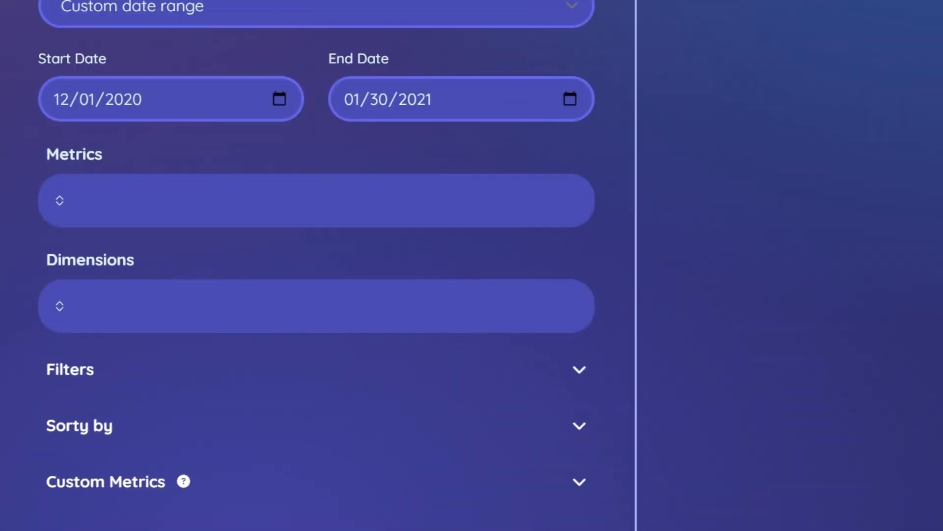
{"action": "left_click", "coordinate": [316, 200]}
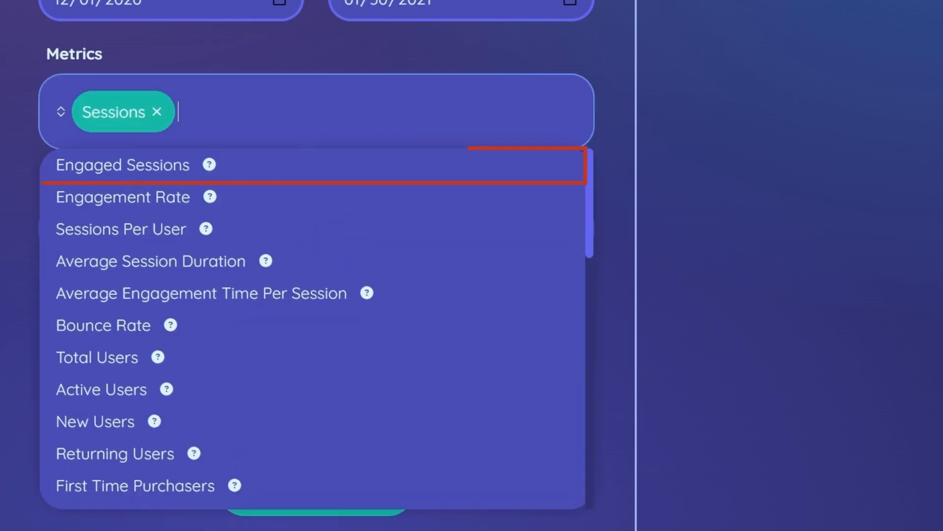
{"action": "left_click", "coordinate": [122, 165]}
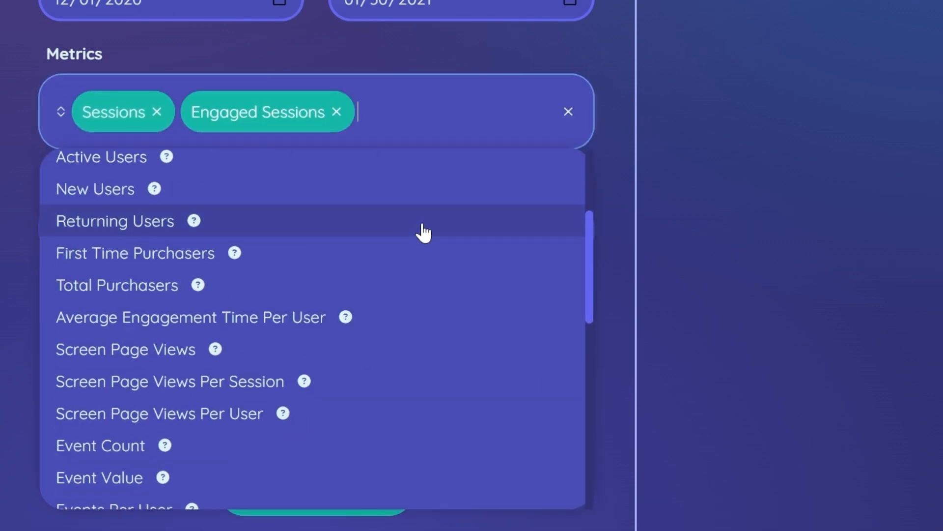
{"action": "scroll", "scroll_direction": "down", "scroll_amount": 3}
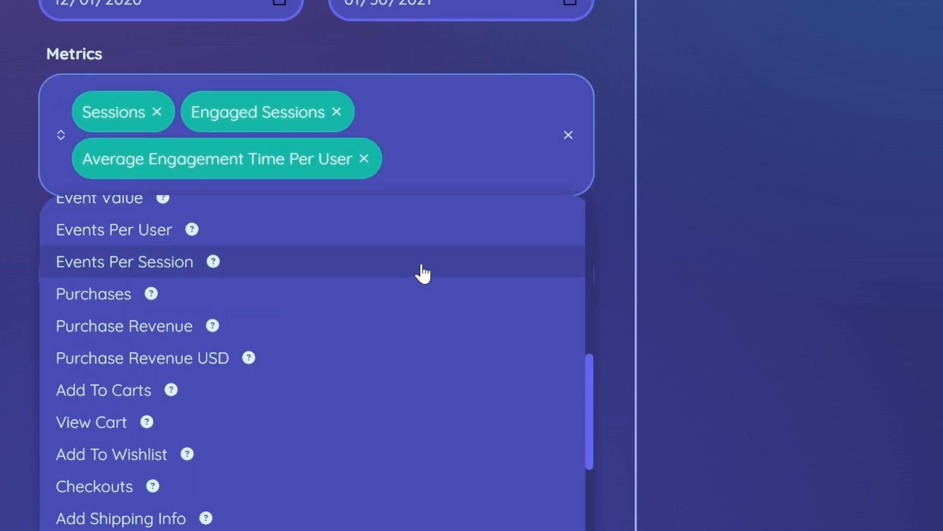
{"action": "type", "text": "views"}
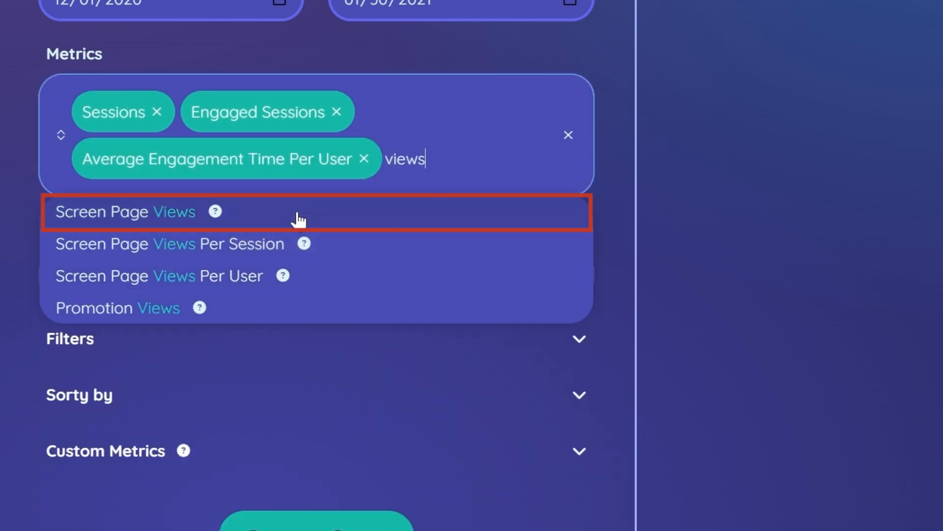
{"action": "left_click", "coordinate": [124, 211]}
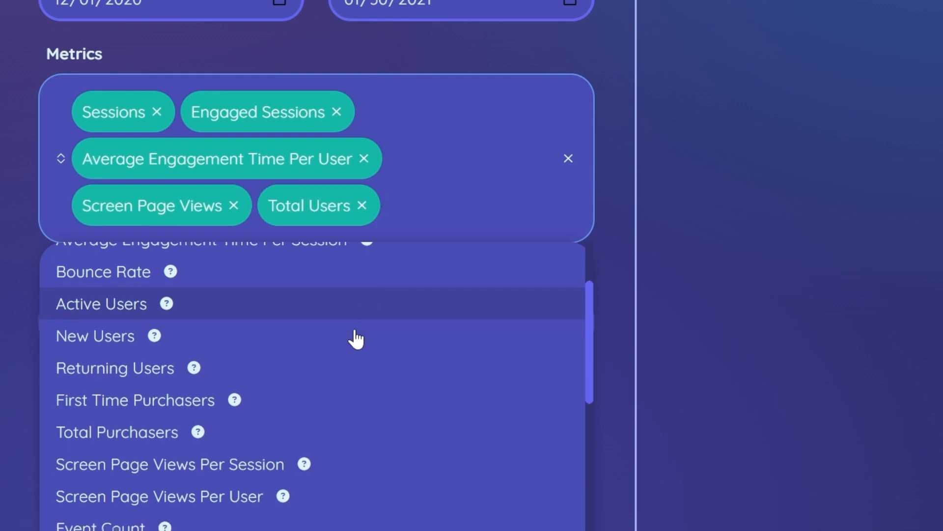
Add New Users and Purchase Revenue, then drag Screen Page Views to the front.
{"action": "left_click", "coordinate": [94, 335]}
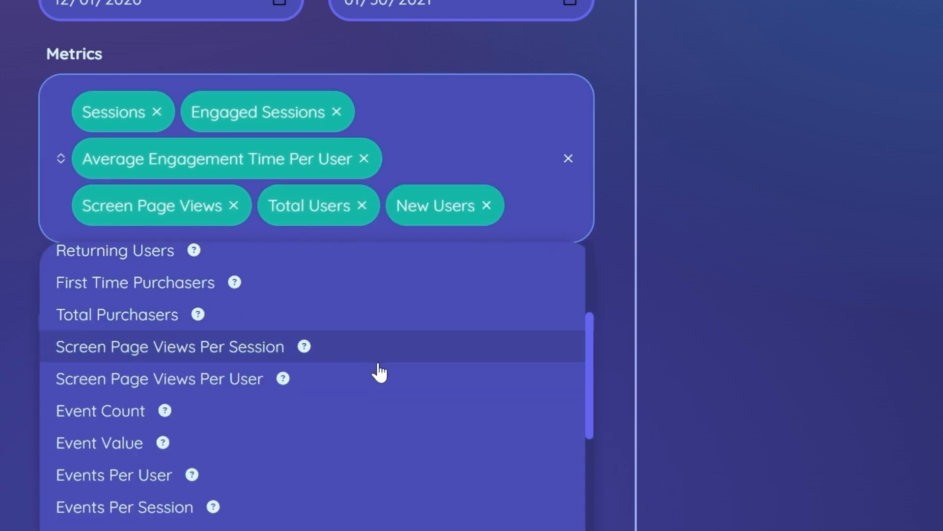
{"action": "scroll", "scroll_direction": "down", "scroll_amount": 3}
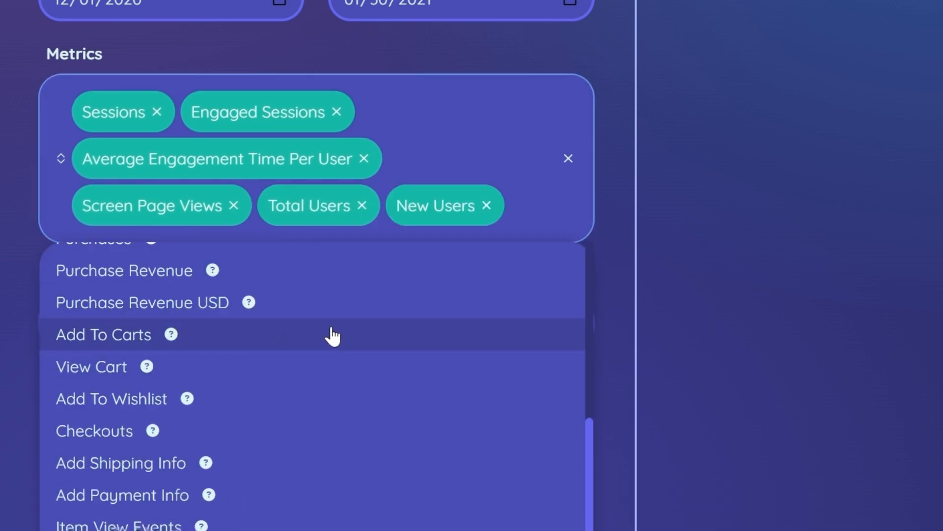
{"action": "type", "text": "reve"}
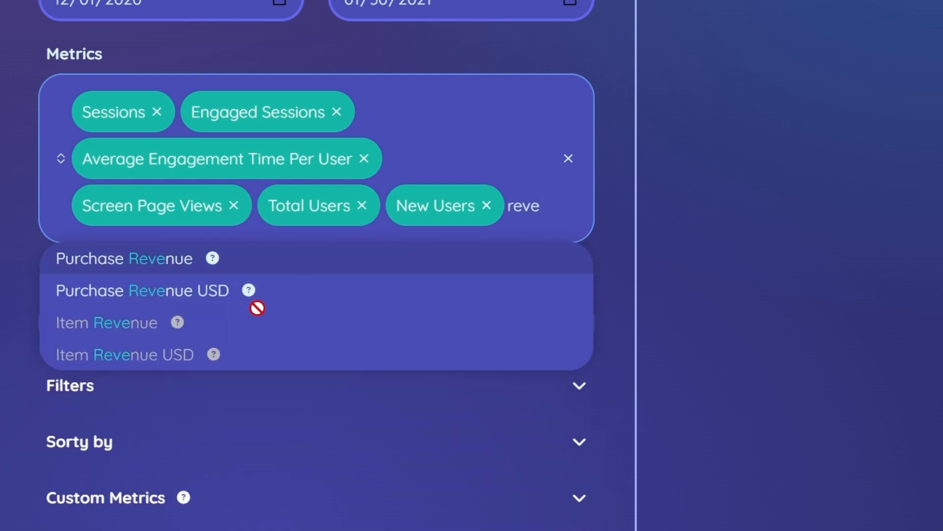
{"action": "left_click", "coordinate": [124, 257]}
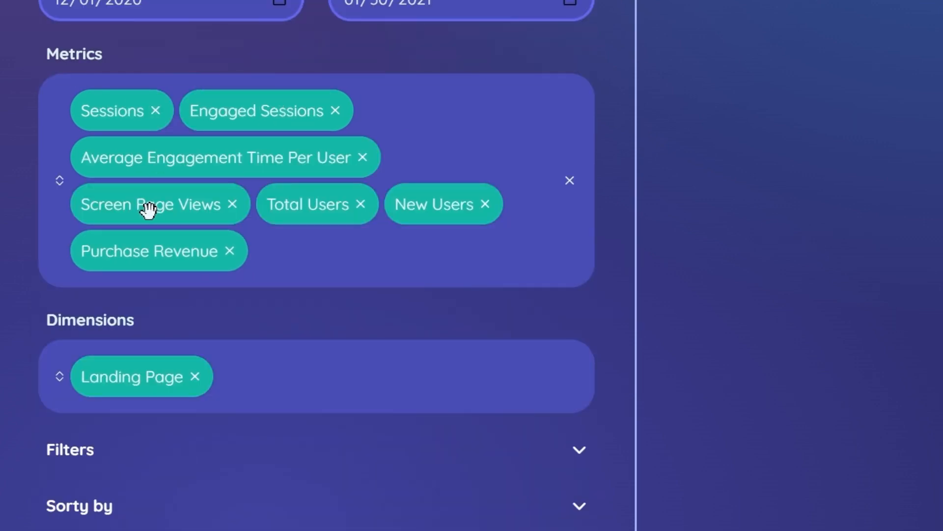
{"action": "left_click_drag", "start_coordinate": [147, 204], "coordinate": [159, 110]}
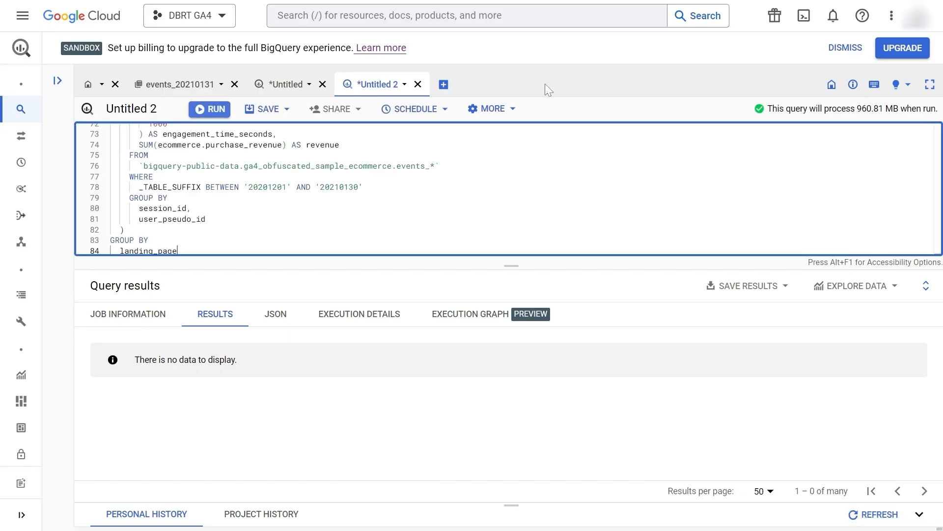
Run the seven-metric landing page report query in BigQuery.
{"action": "left_click", "coordinate": [209, 109]}
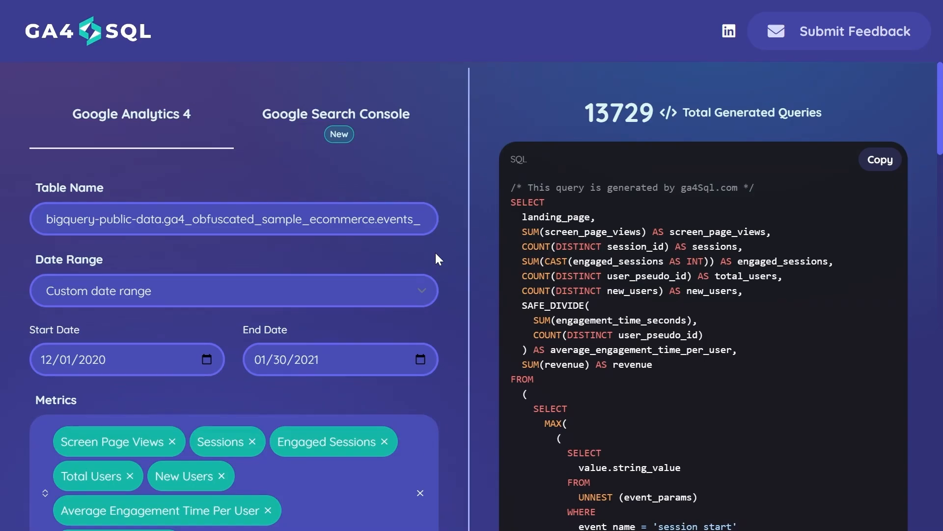
Sort by Screen Page Views descending and regenerate the landing page query.
{"action": "scroll", "scroll_direction": "down", "scroll_amount": 3}
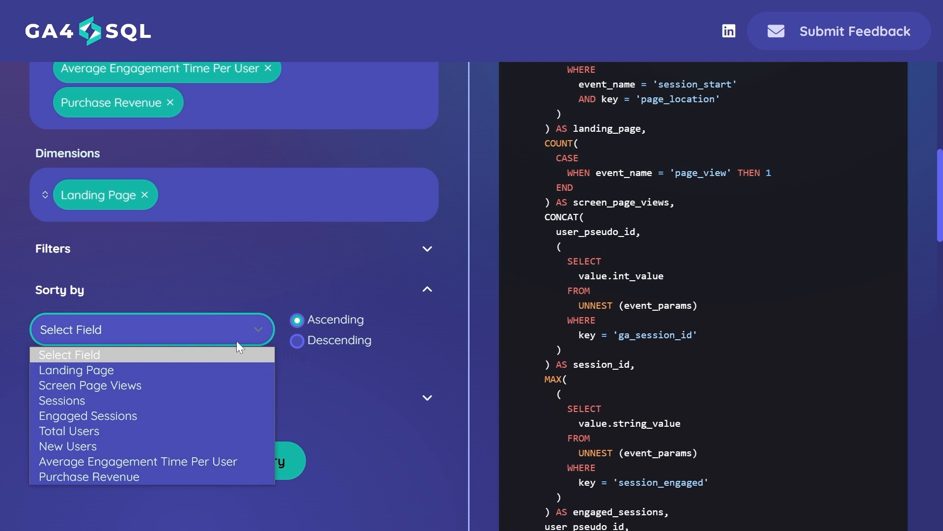
{"action": "left_click", "coordinate": [89, 384]}
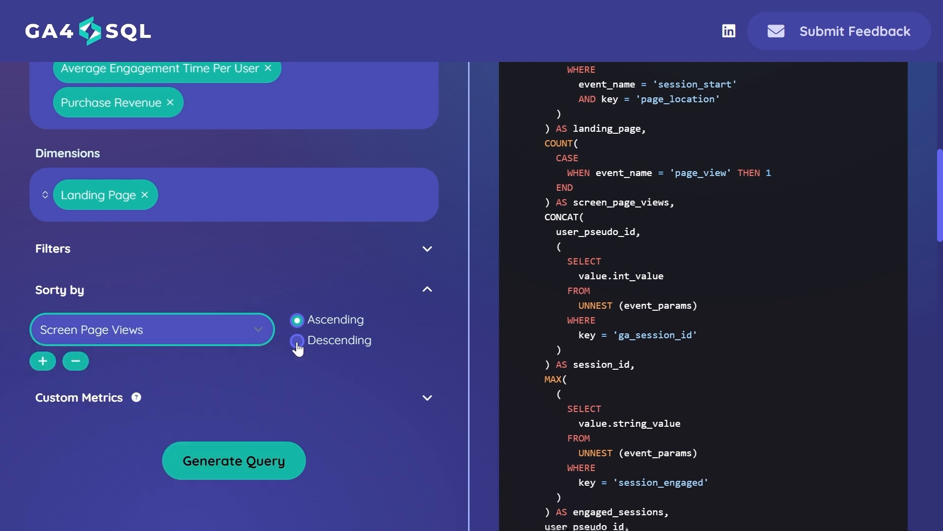
{"action": "left_click", "coordinate": [298, 340]}
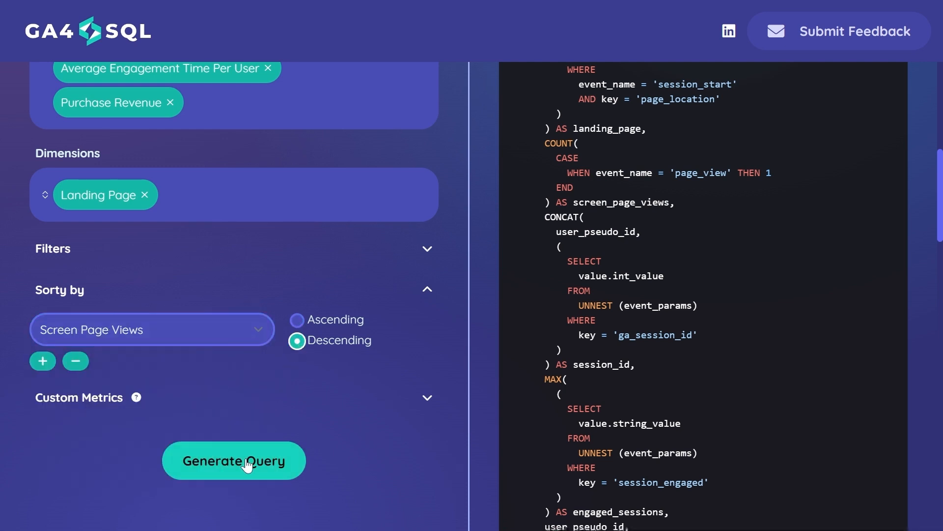
{"action": "left_click", "coordinate": [233, 461]}
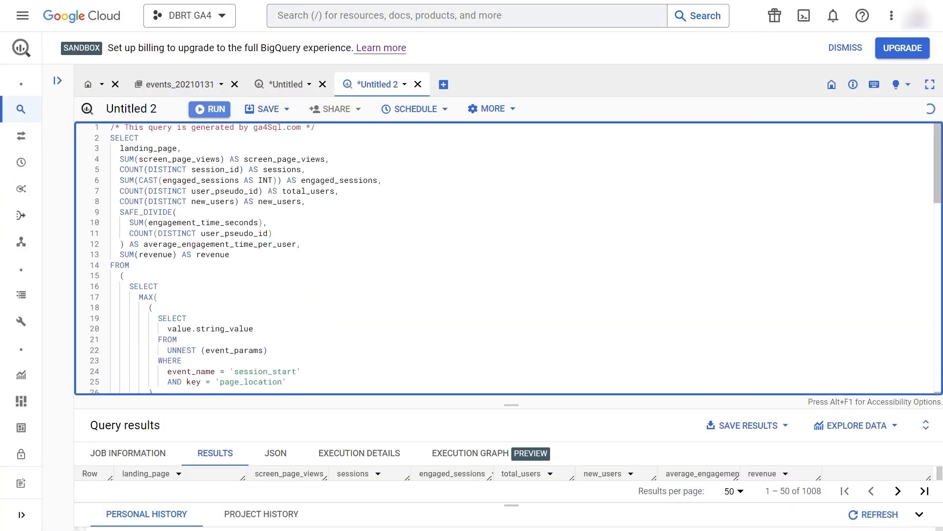
Run the page-view-sorted landing page query in BigQuery.
{"action": "left_click", "coordinate": [210, 109]}
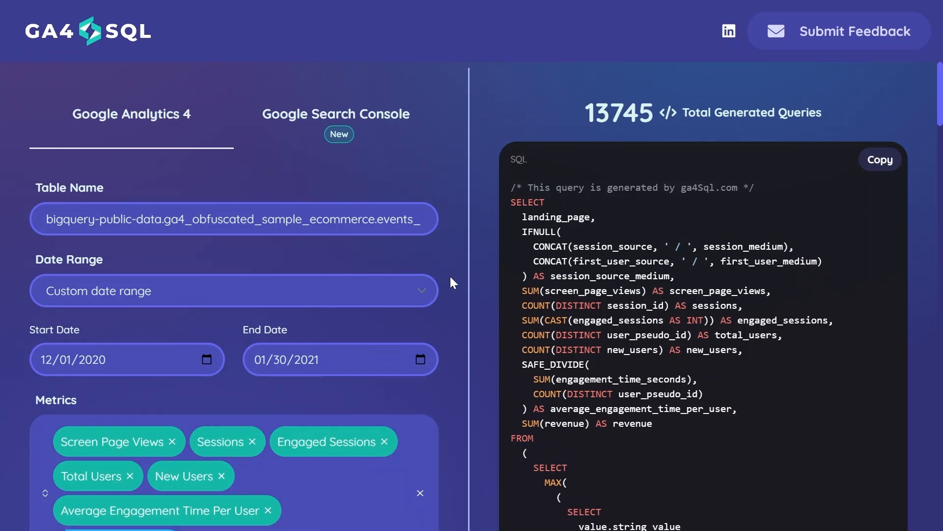
Scroll down the GA4SQL form toward the dimension and filter fields.
{"action": "scroll", "scroll_direction": "down", "scroll_amount": 3}
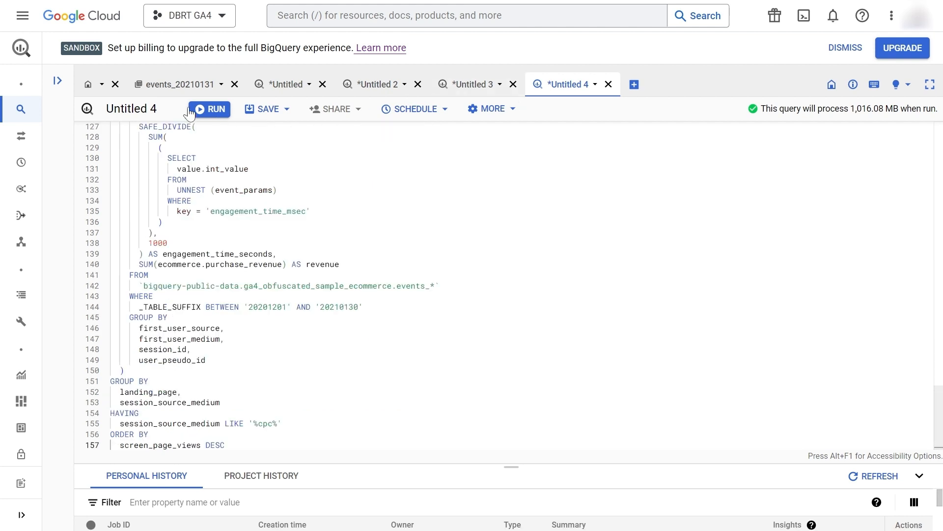
Run the CPC-filtered query and enlarge the results pane to show the 241 google / cpc rows.
{"action": "left_click", "coordinate": [208, 109]}
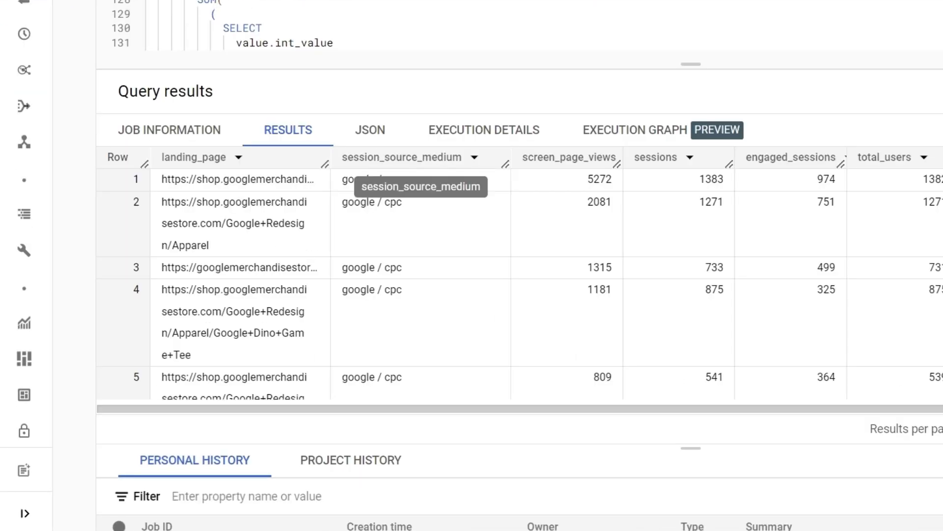
{"action": "mouse_move", "coordinate": [433, 192]}
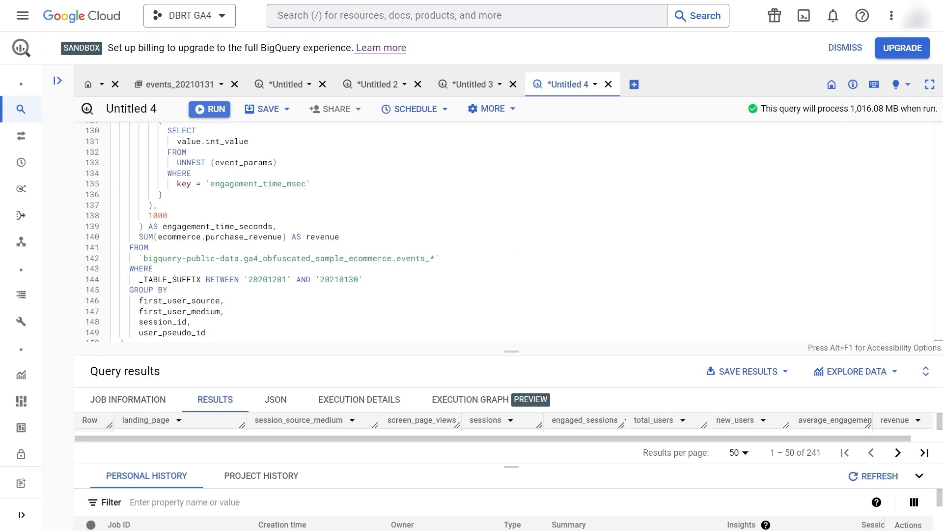
{"action": "mouse_move", "coordinate": [810, 123]}
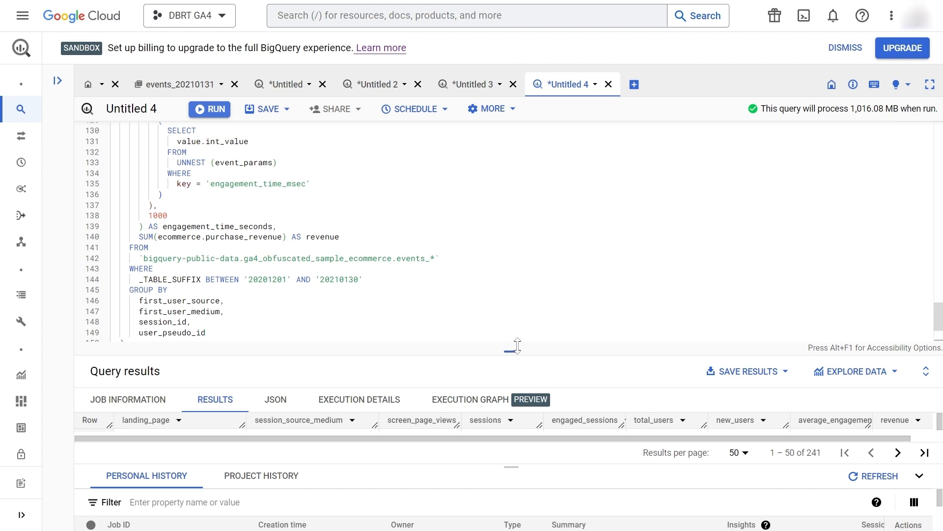
{"action": "left_click_drag", "start_coordinate": [515, 345], "coordinate": [515, 175]}
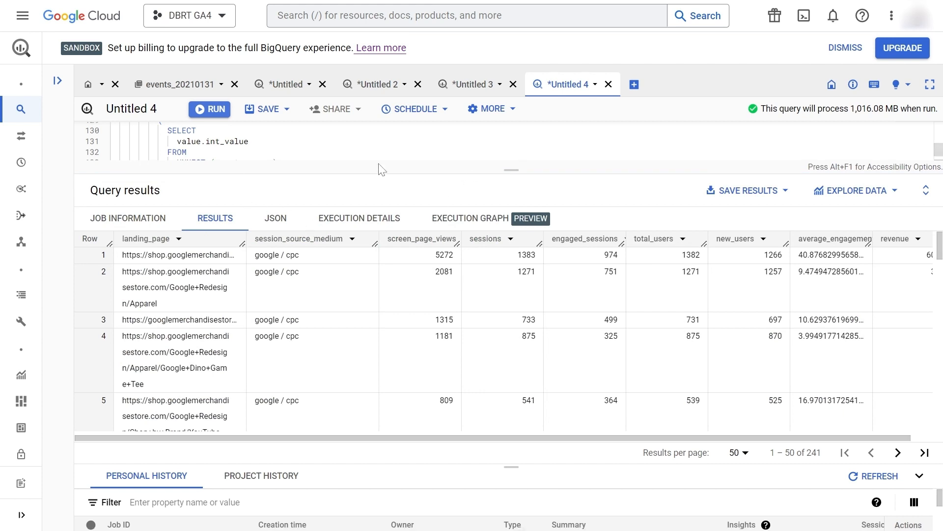
{"action": "mouse_move", "coordinate": [722, 273]}
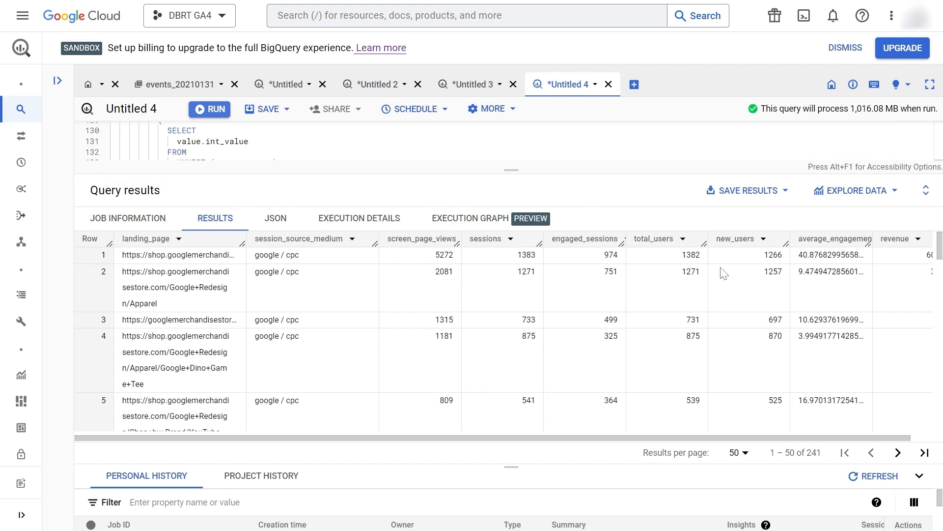
{"action": "mouse_move", "coordinate": [297, 281]}
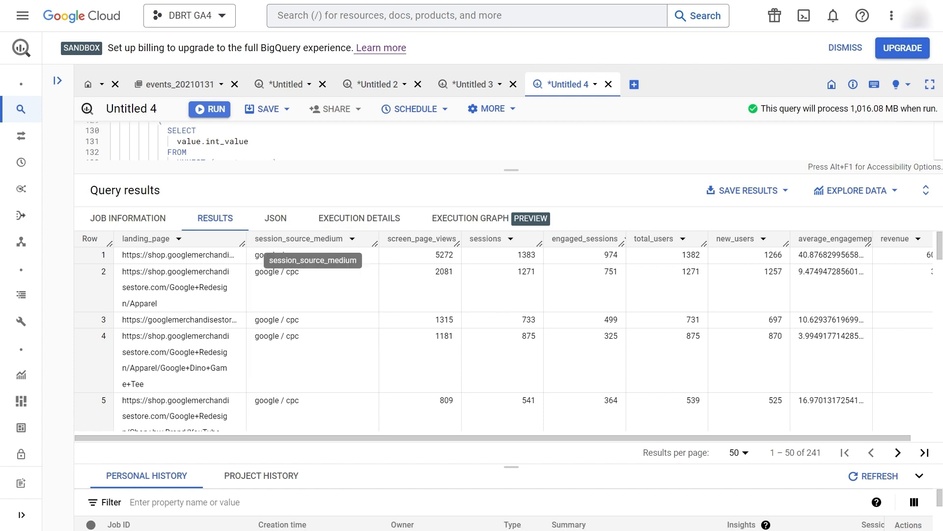
{"action": "mouse_move", "coordinate": [332, 238]}
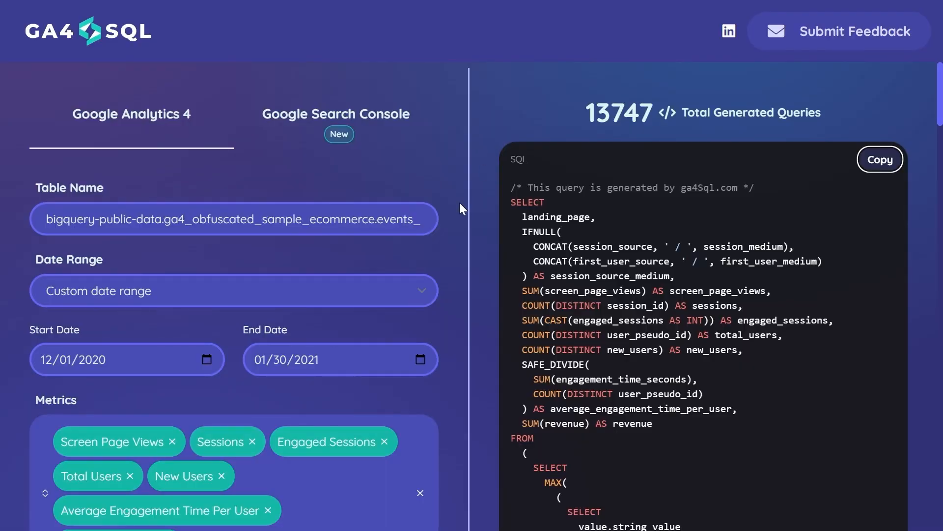
{"action": "mouse_move", "coordinate": [348, 263]}
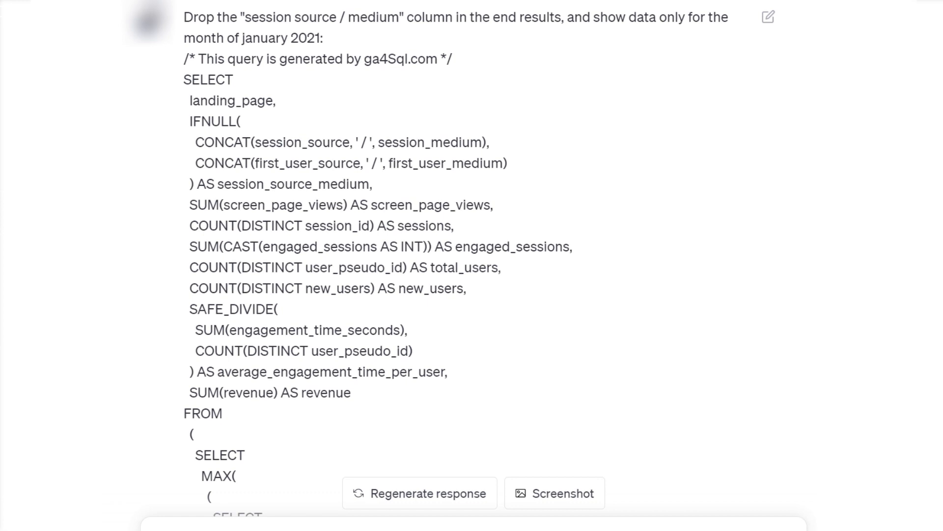
Highlight the ChatGPT request to drop session source / medium and limit data to January 2021.
{"action": "left_click_drag", "start_coordinate": [185, 17], "coordinate": [452, 17]}
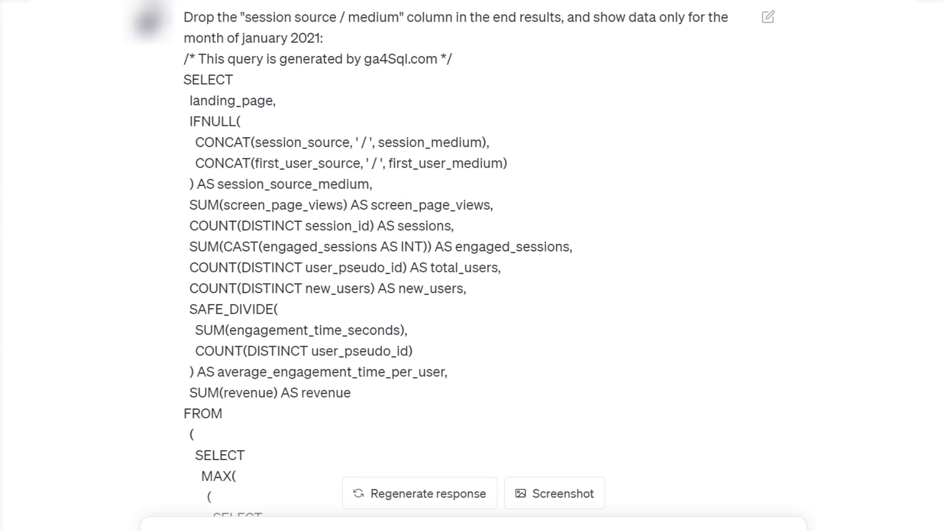
{"action": "left_click_drag", "start_coordinate": [185, 38], "coordinate": [324, 38]}
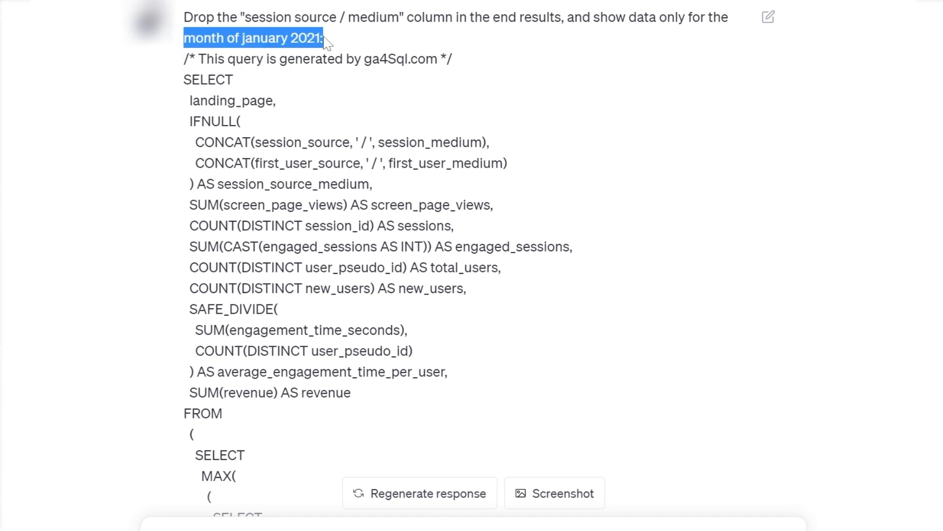
{"action": "scroll", "scroll_direction": "down", "scroll_amount": 3}
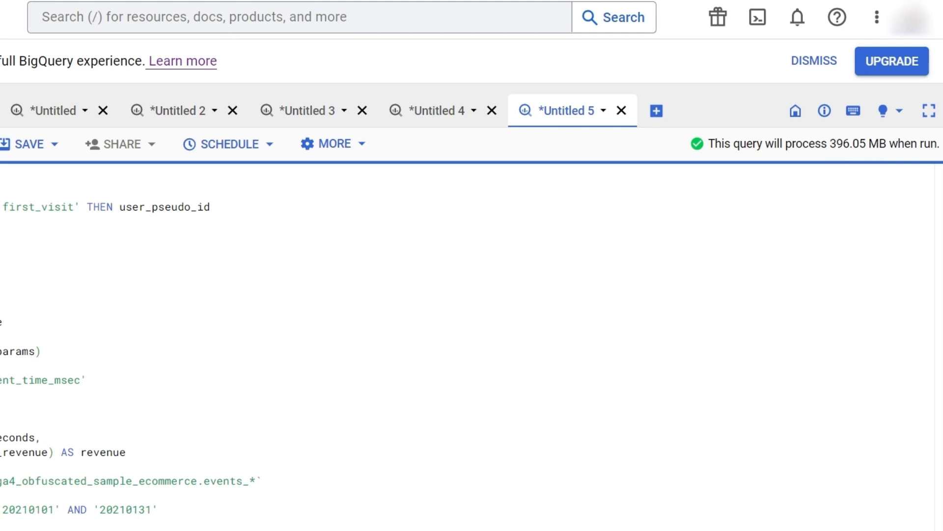
Highlight the processed data size and run the January 2021 query, returning 733 landing-page rows.
{"action": "double_click", "coordinate": [840, 144]}
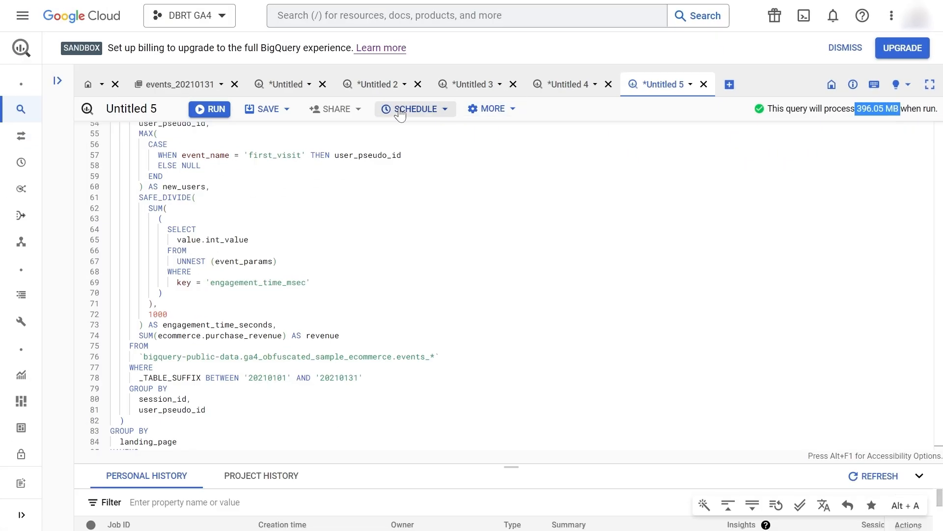
{"action": "left_click", "coordinate": [209, 109]}
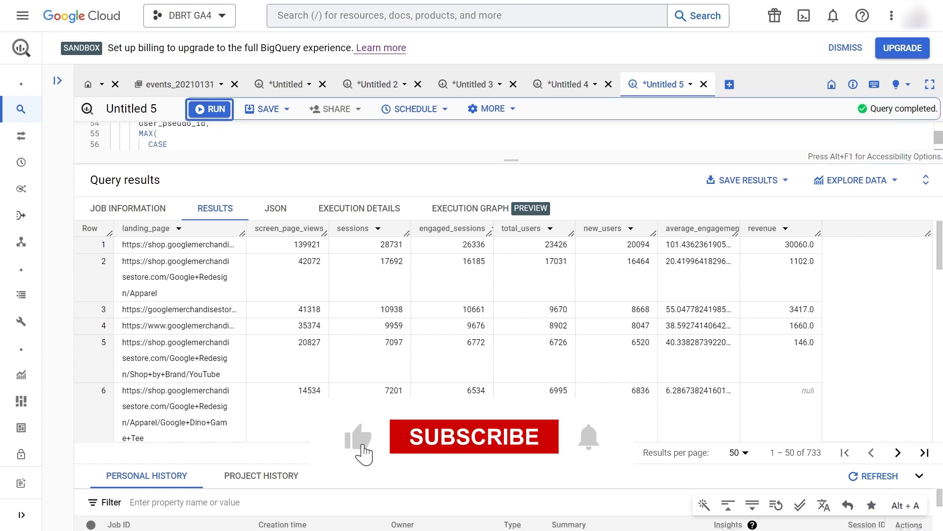
{"action": "left_click", "coordinate": [472, 437]}
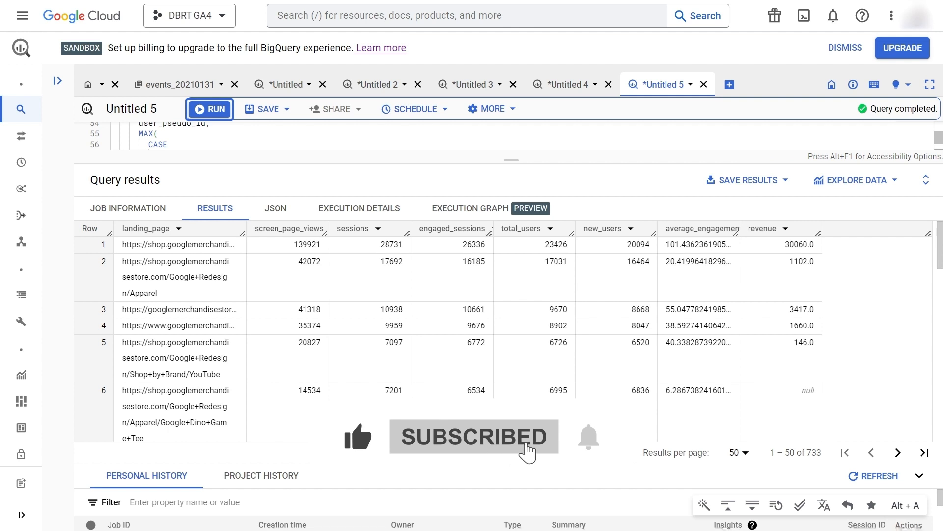